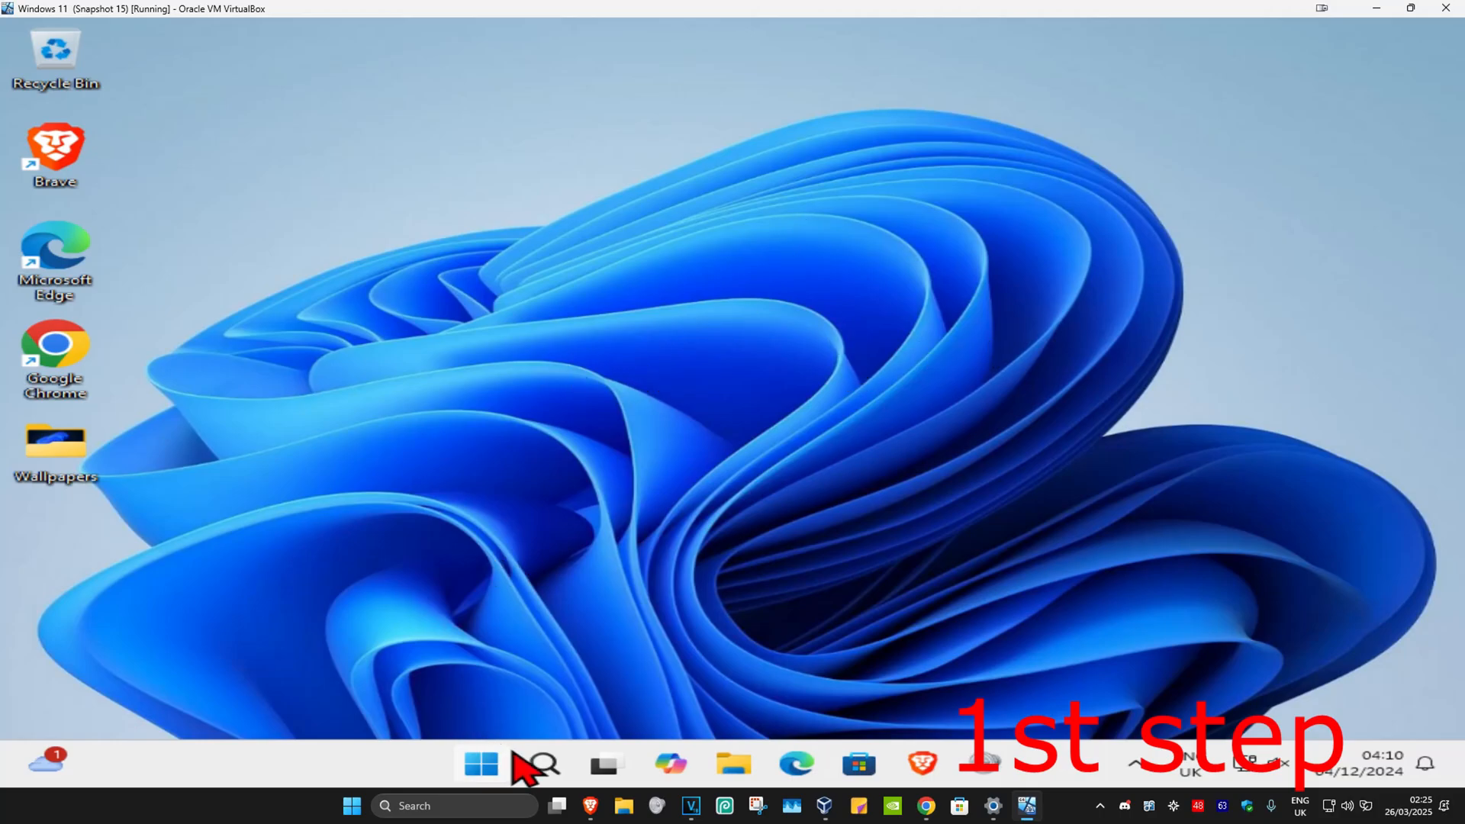
Step: Set the Virtual Disk service's startup type to Automatic and start the service
text(servi)
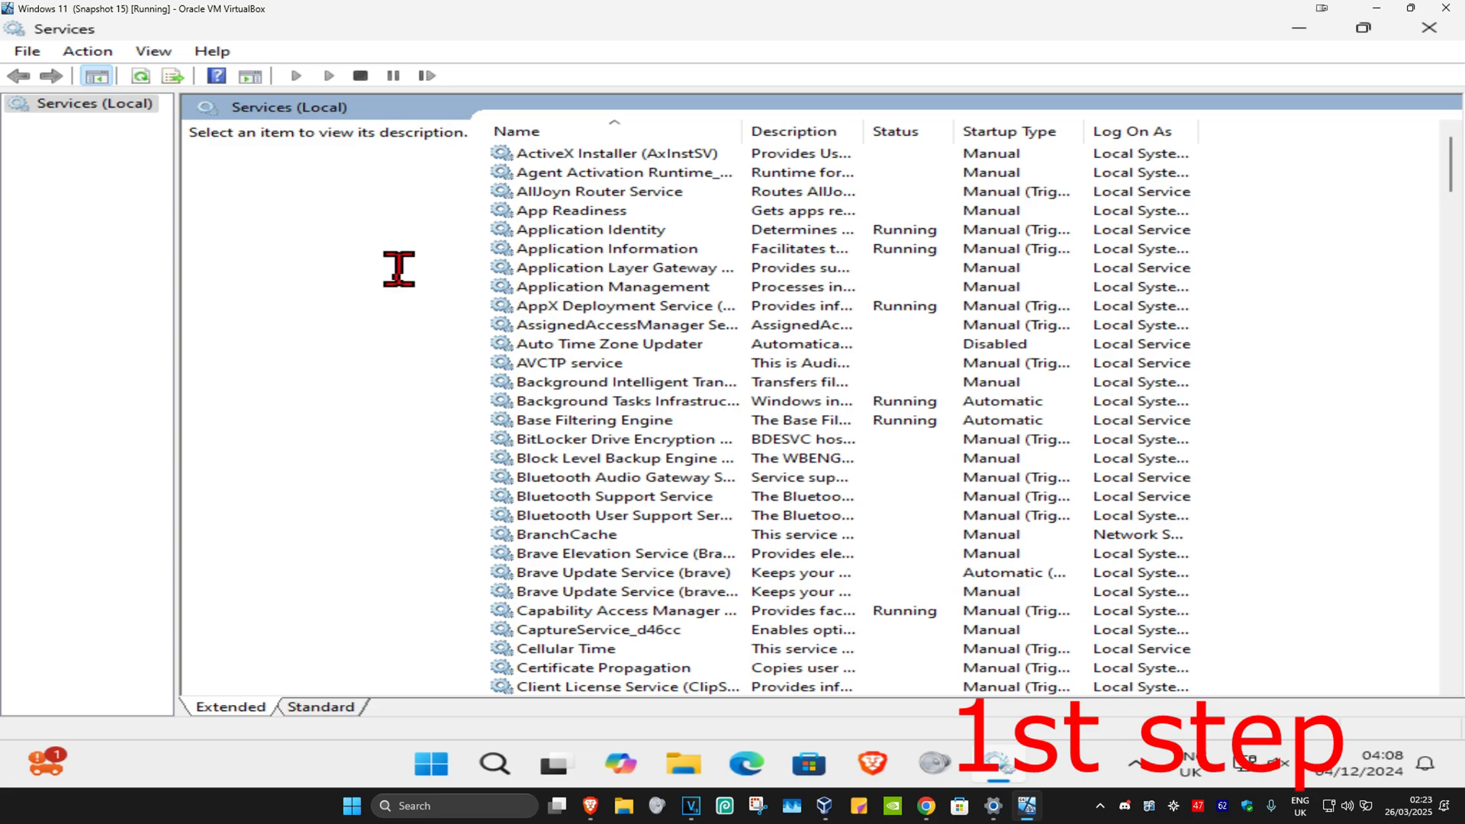
click(607, 153)
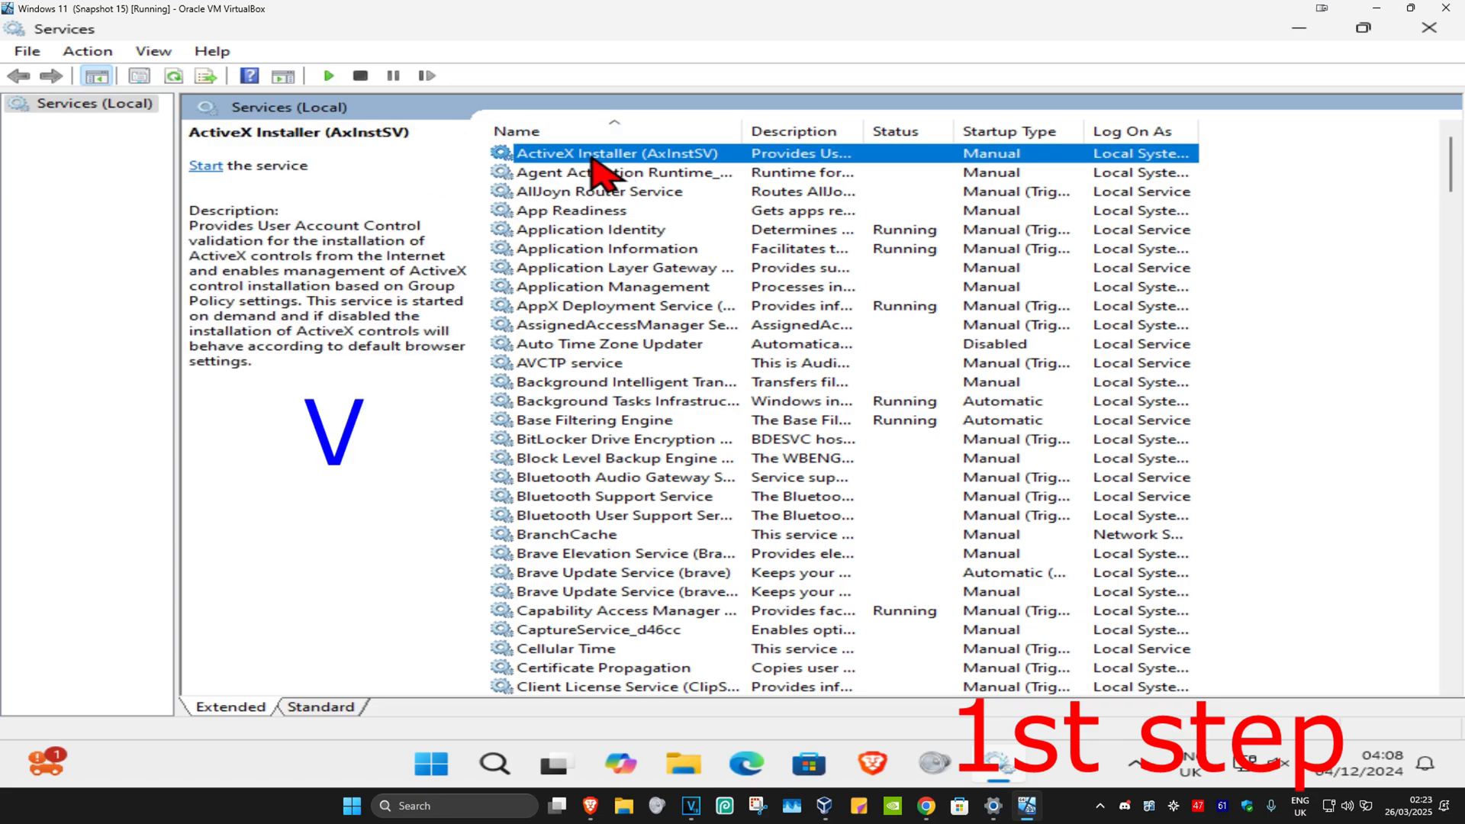
scroll(down, 3)
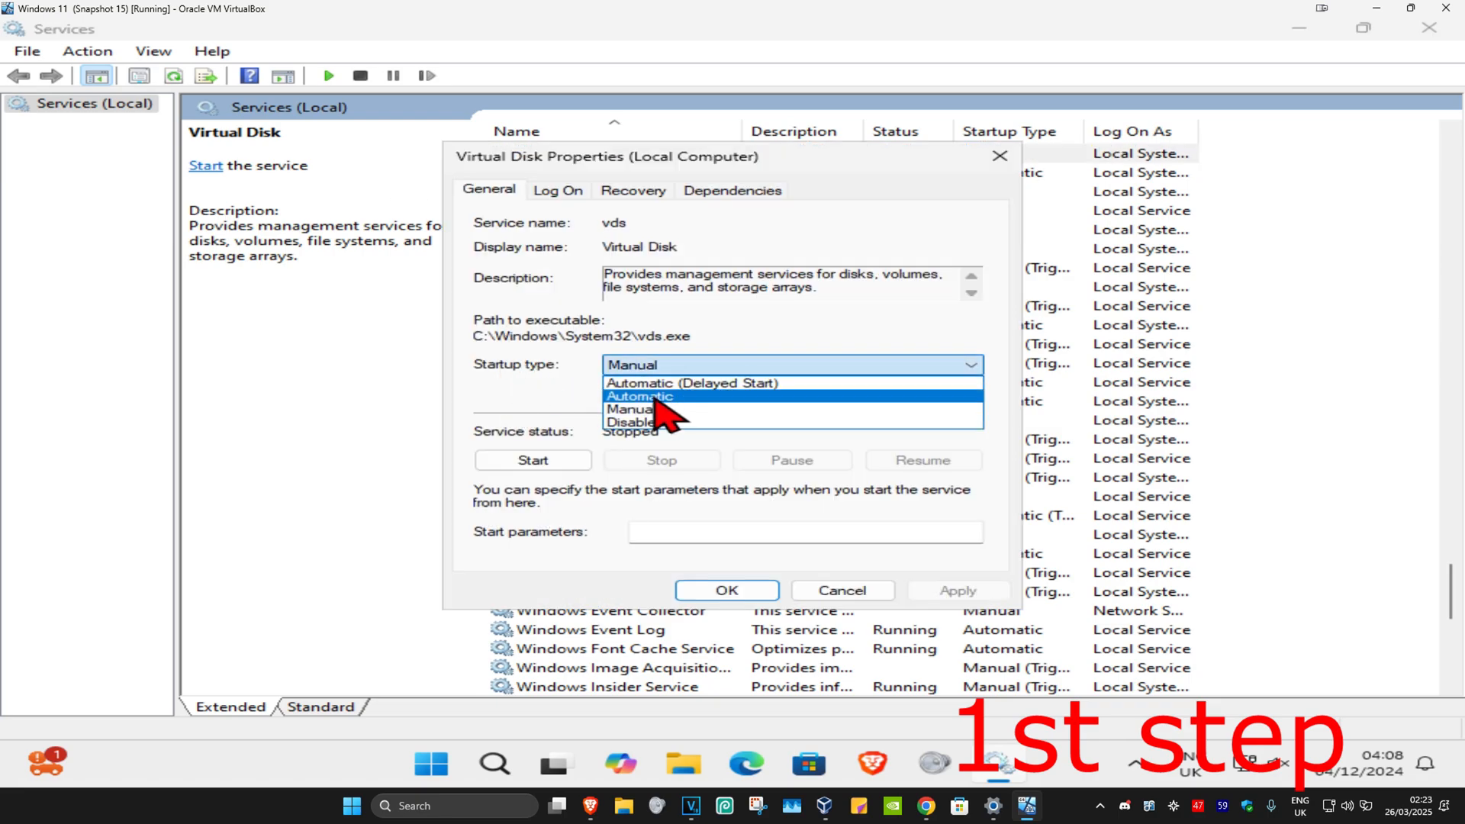
click(532, 460)
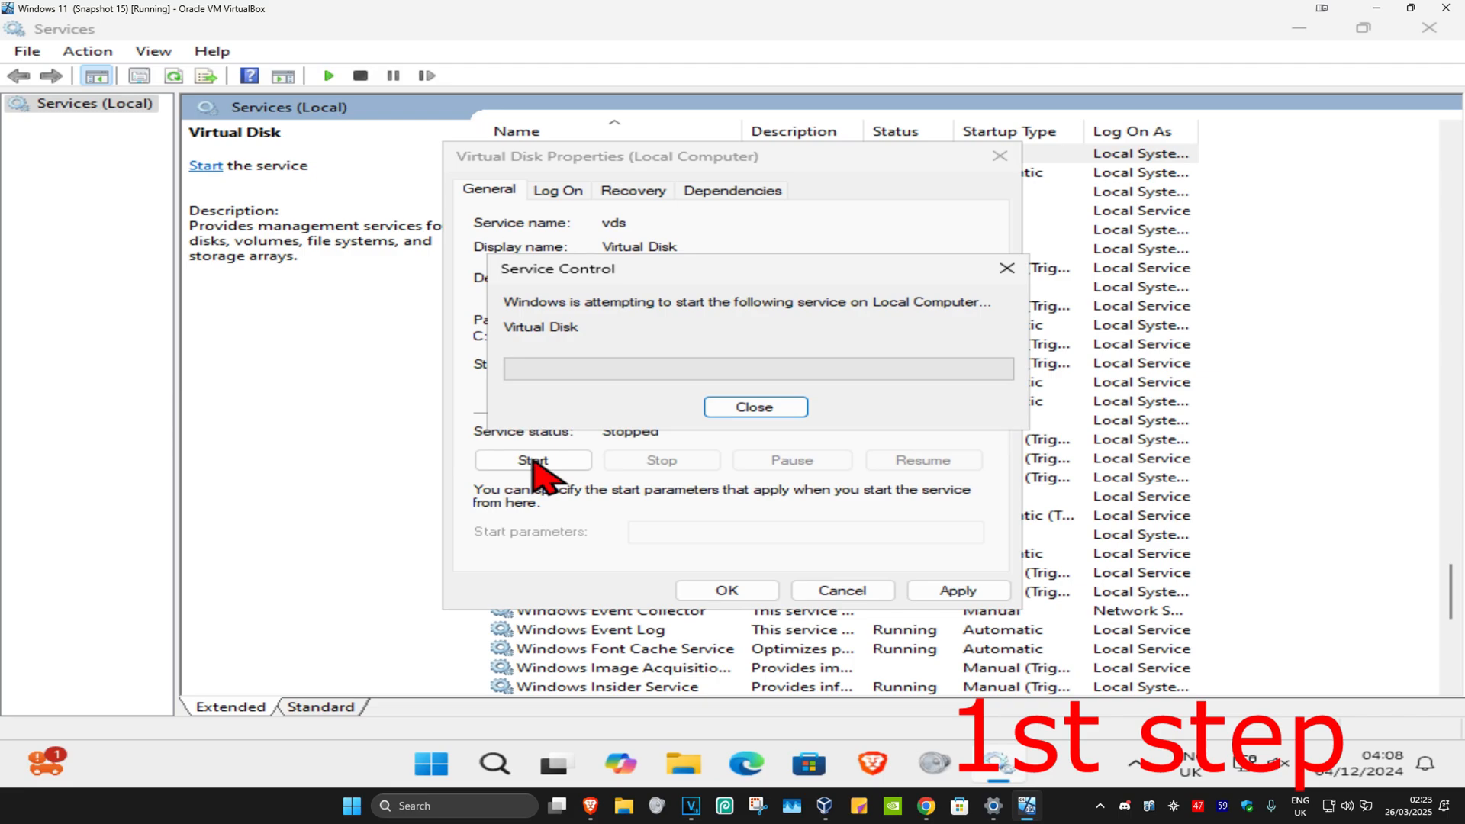
click(754, 407)
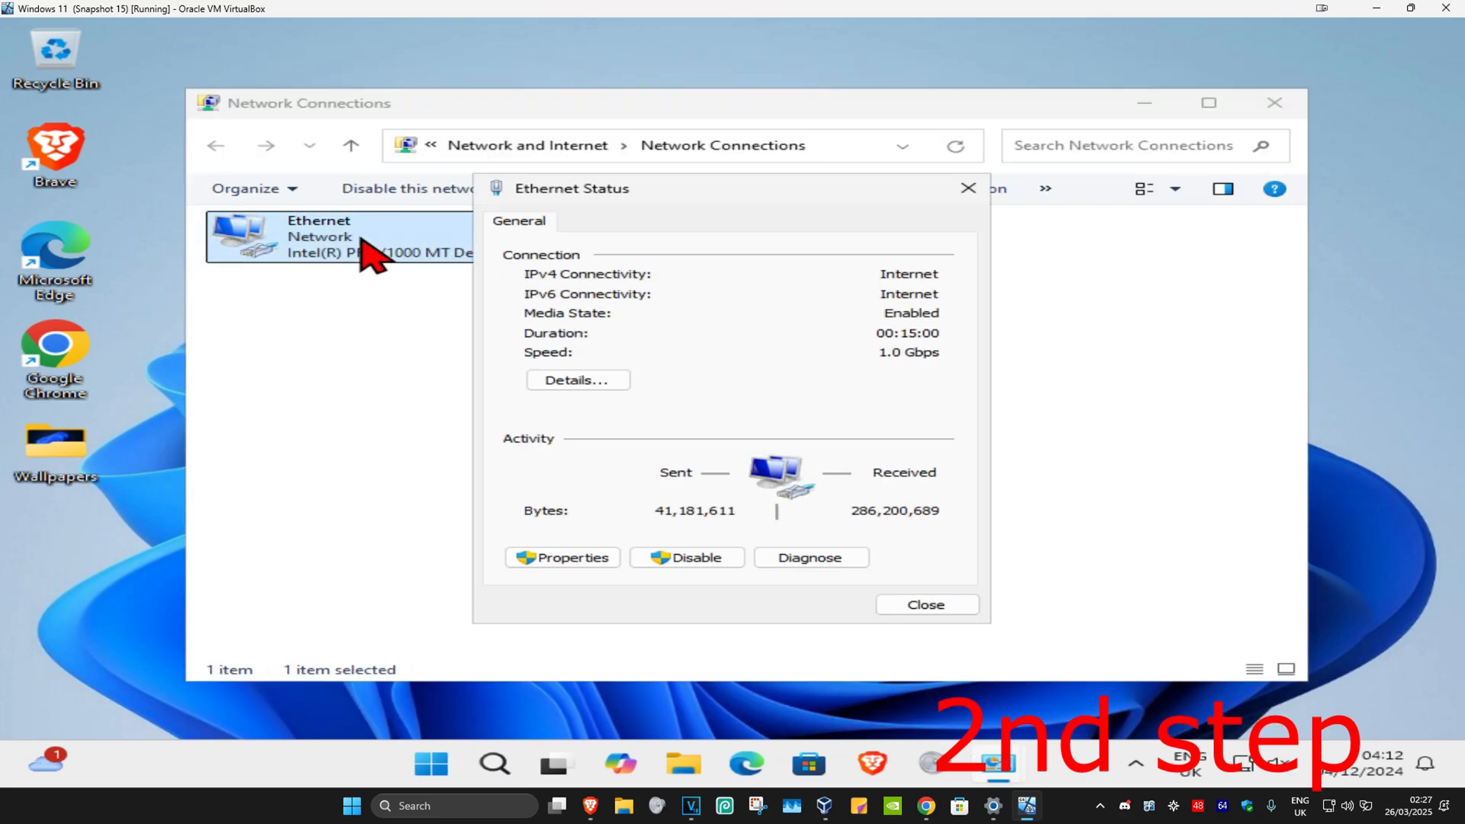
Step: Give the Ethernet IPv4 connection manual DNS servers 8.8.8.8 and 8.8.4.4, then save
click(562, 558)
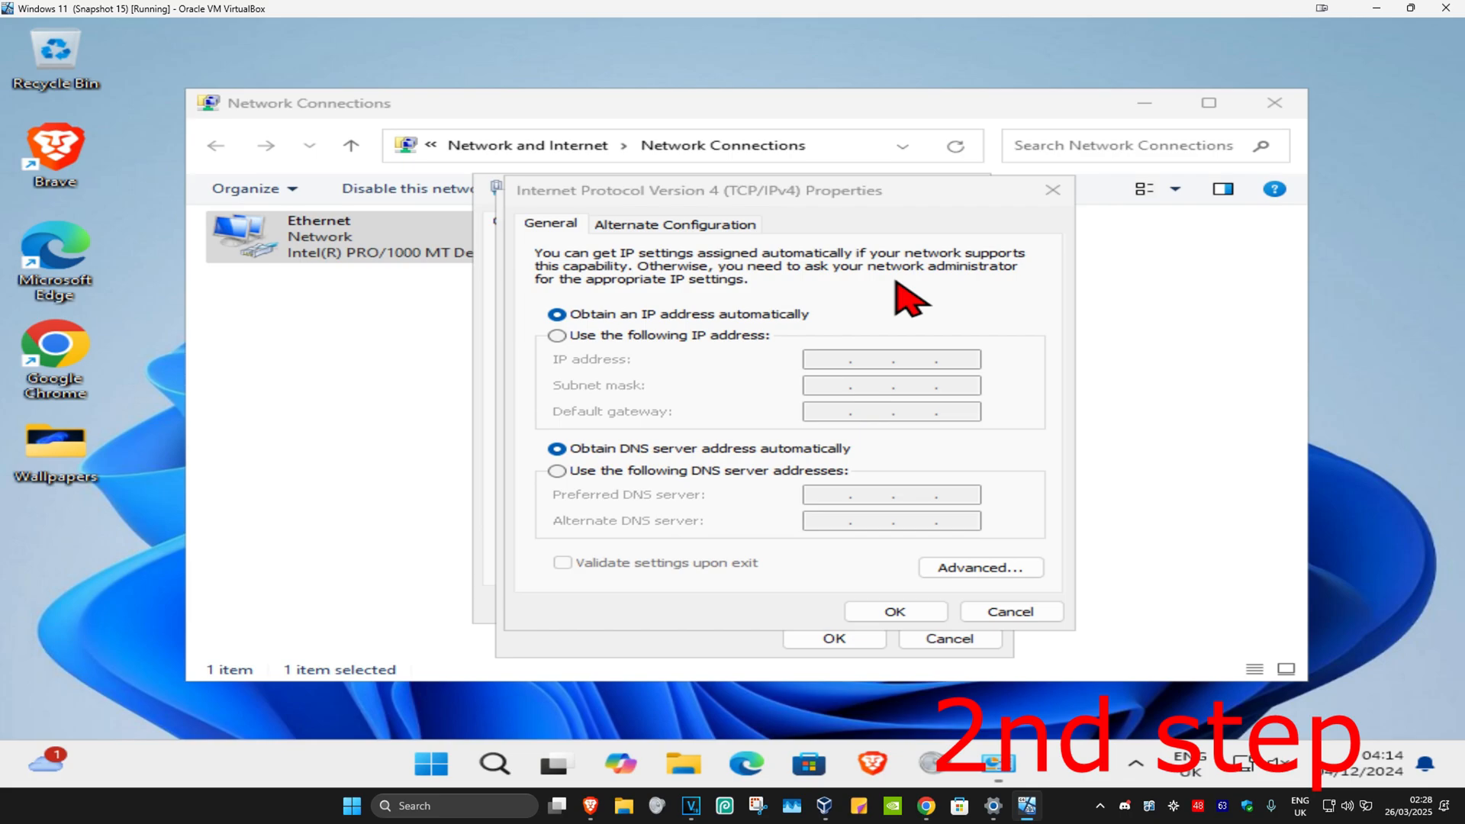
mouse_move(557, 315)
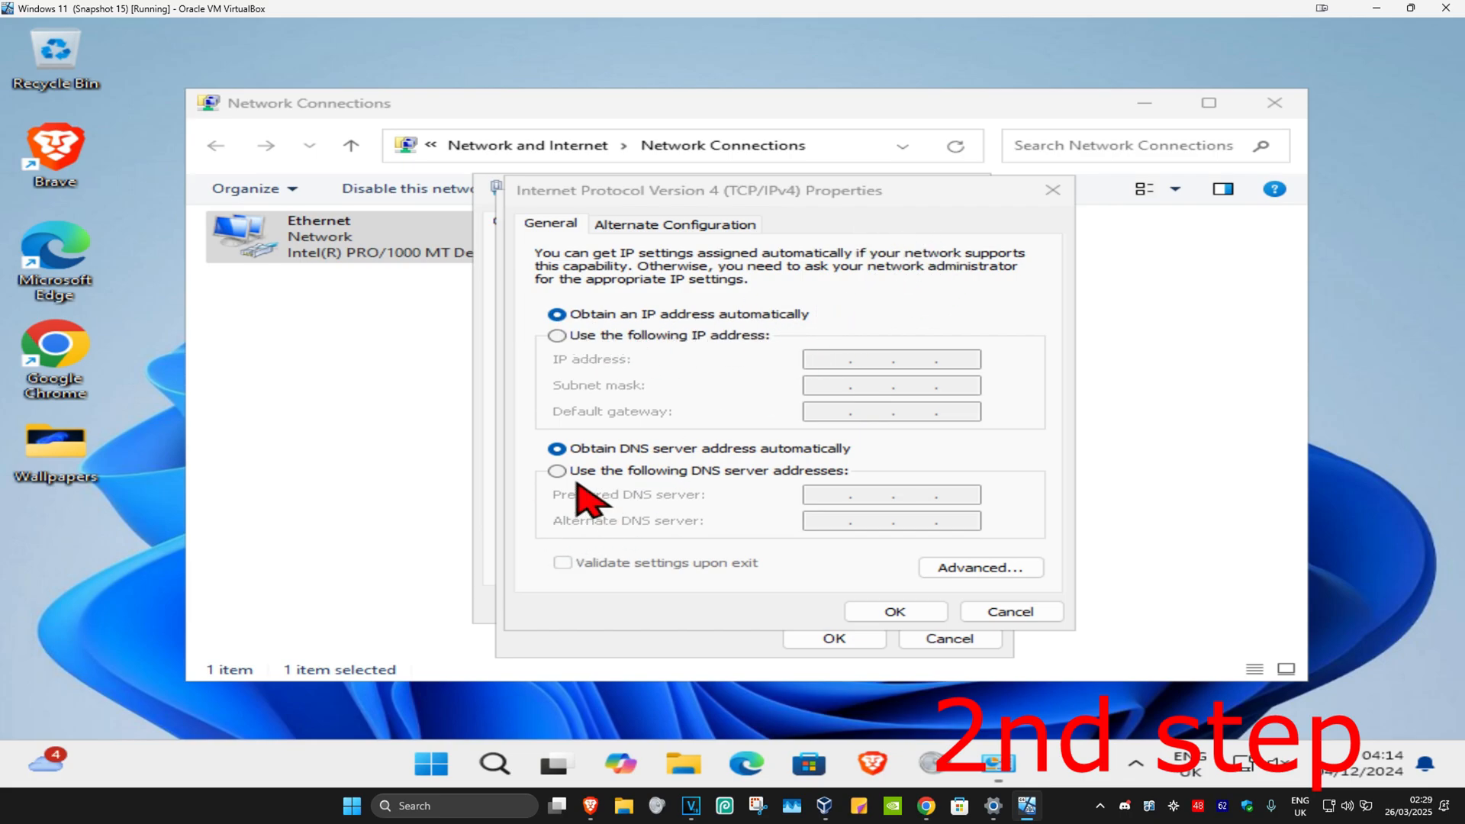
click(557, 470)
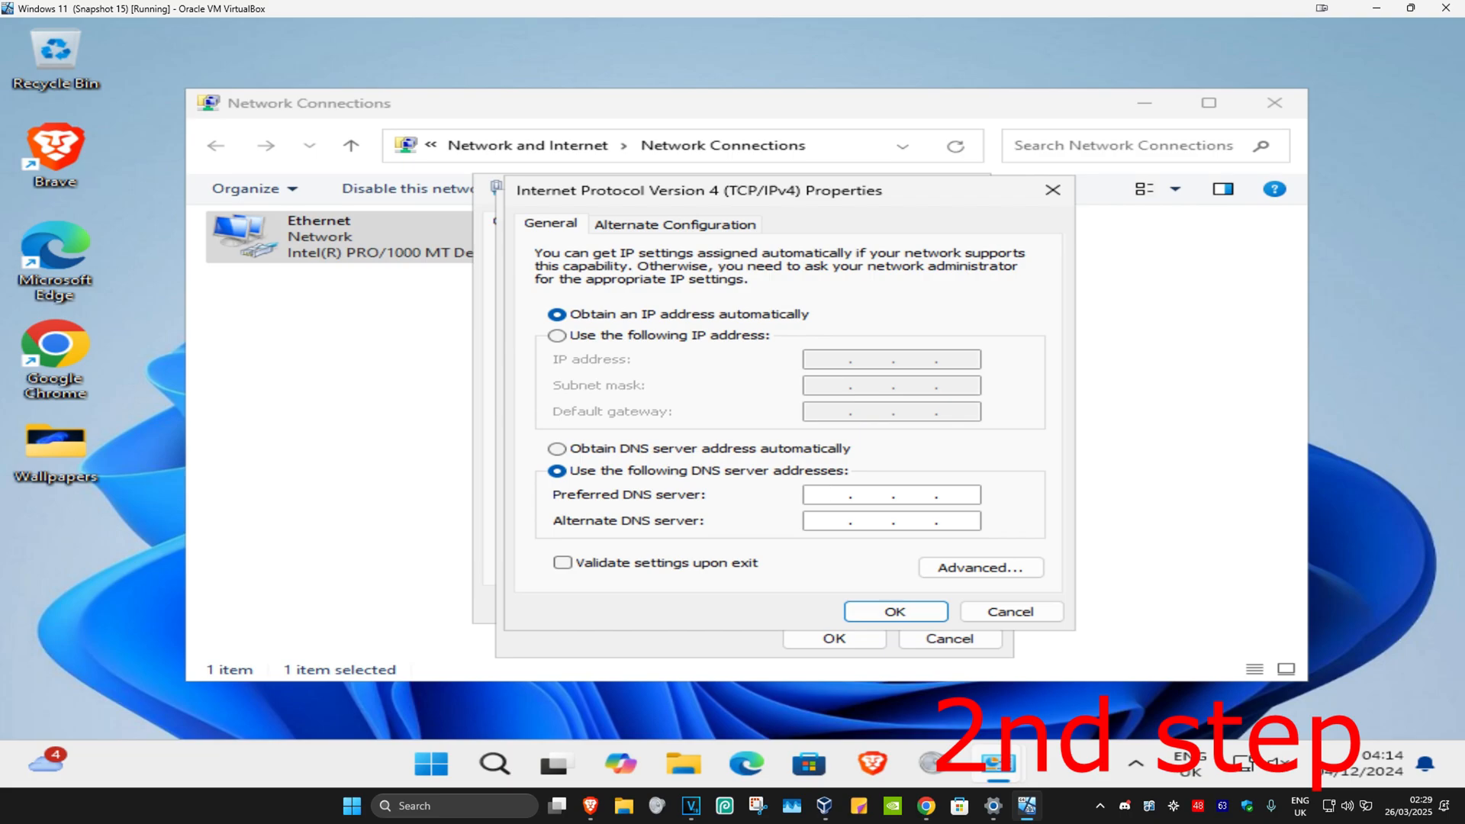
text(8.8.8.8)
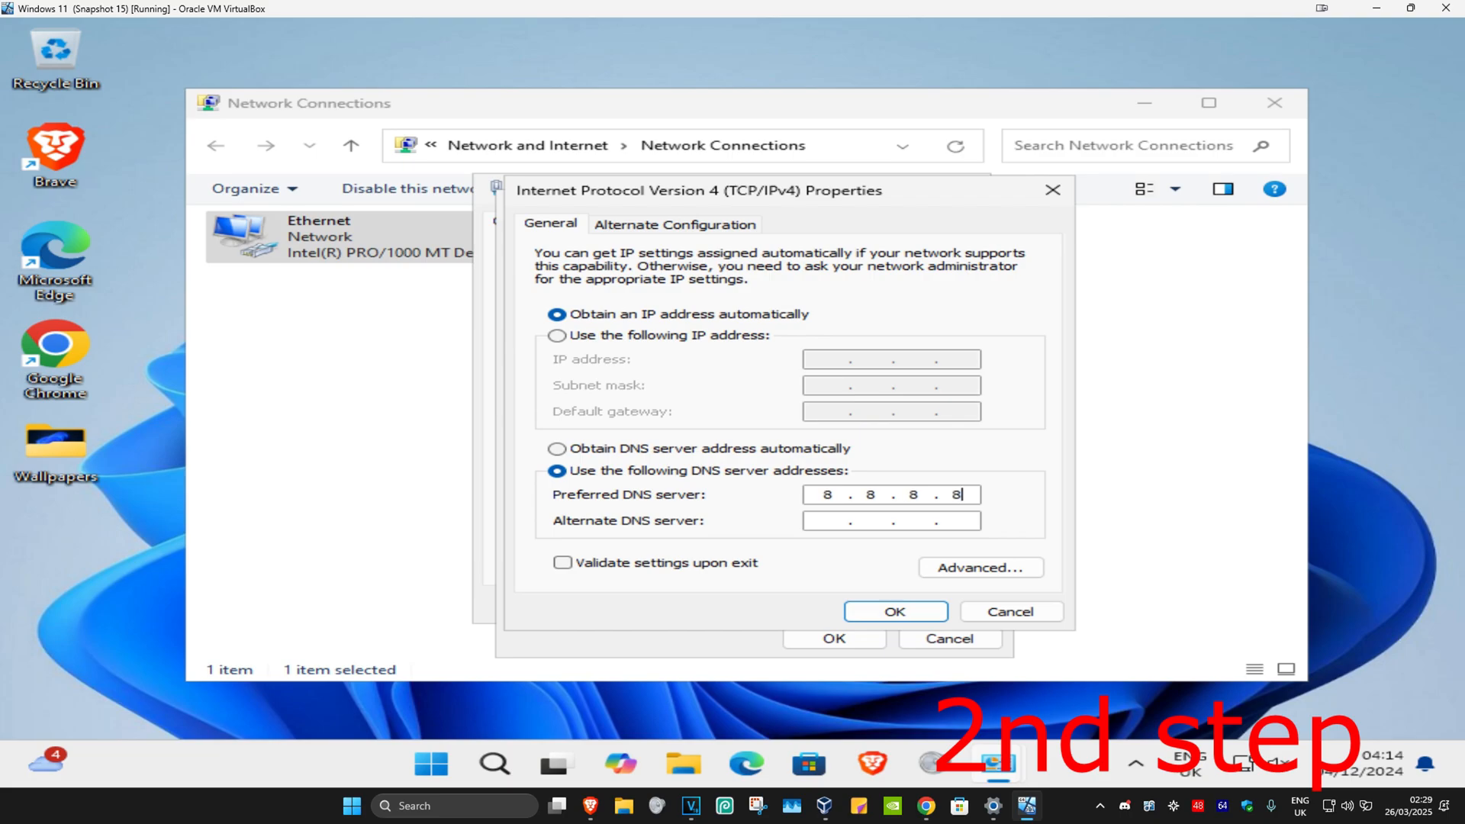
text(8.8.4.4)
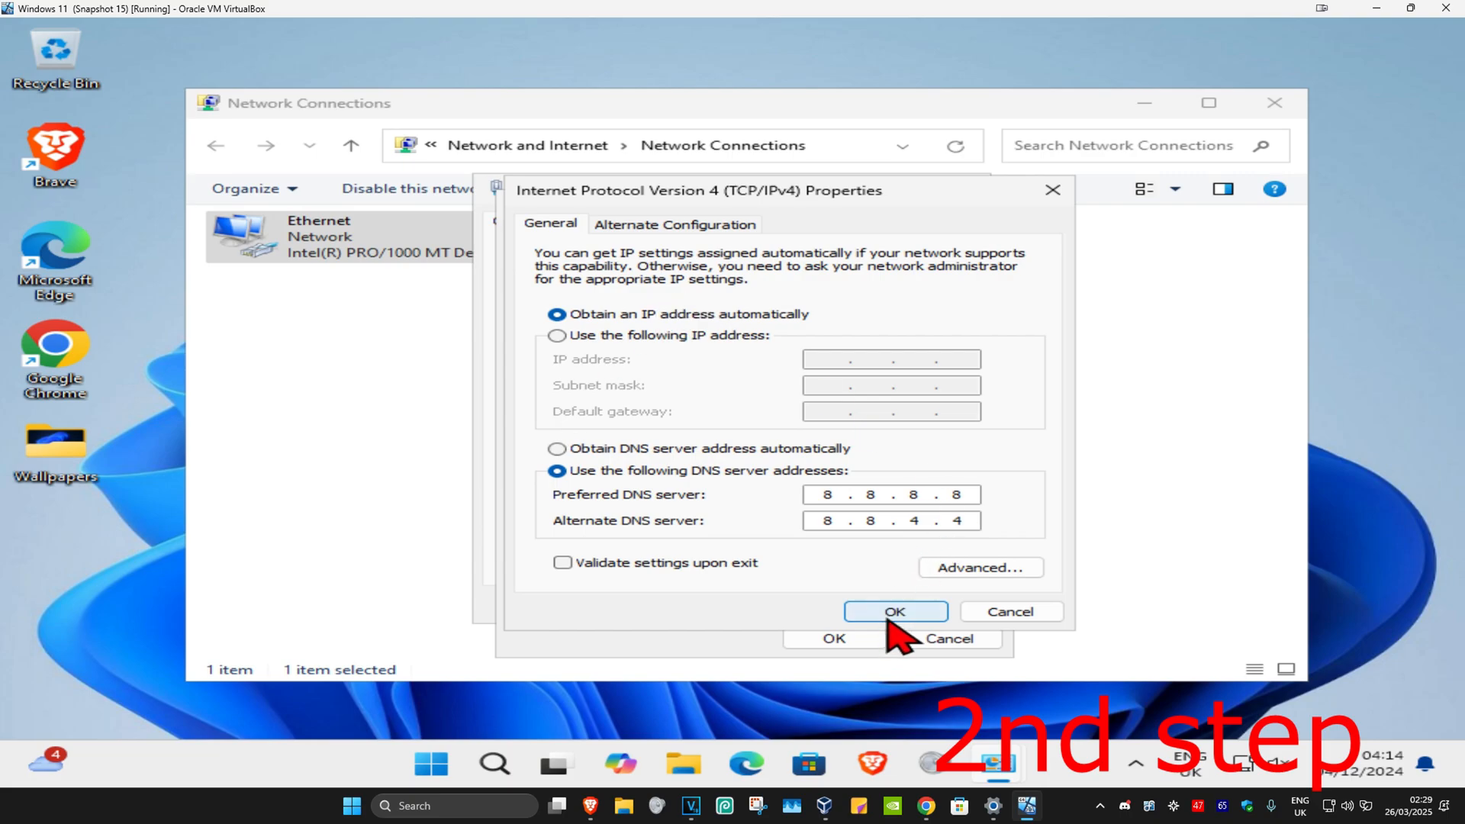
click(892, 611)
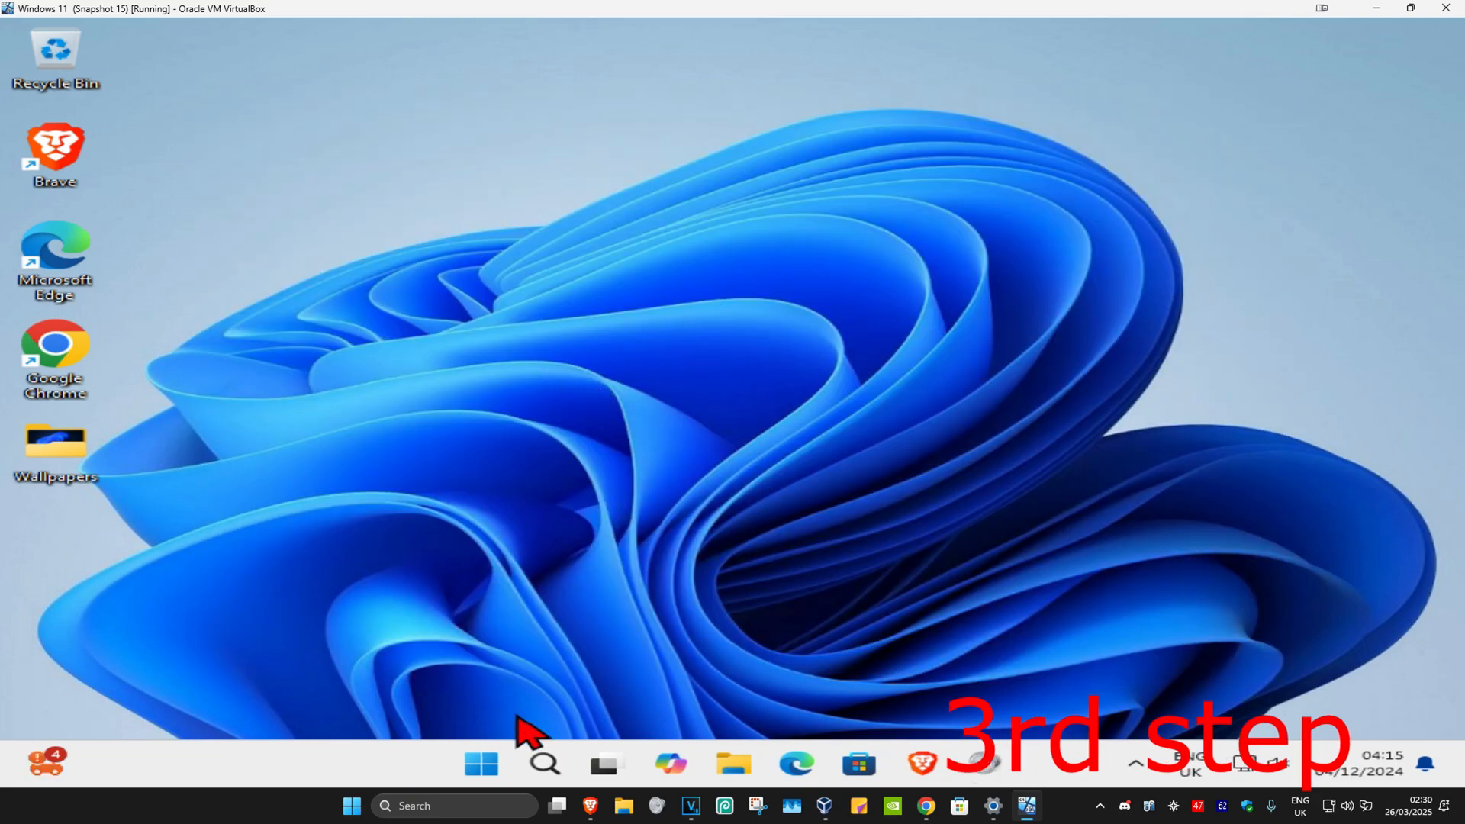
Step: Launch Command Prompt as administrator and approve the elevation prompt
text(cmd)
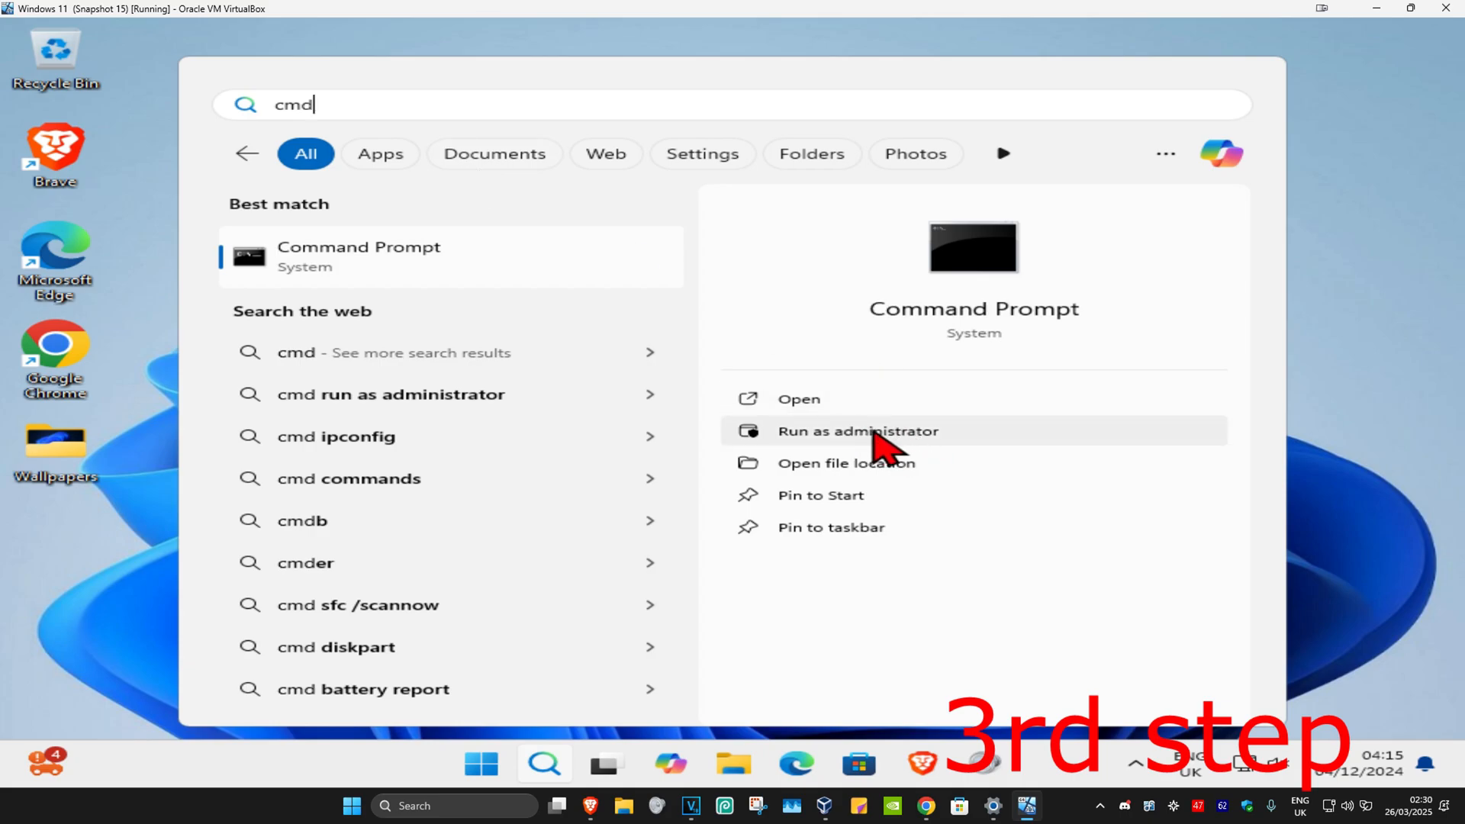
click(857, 430)
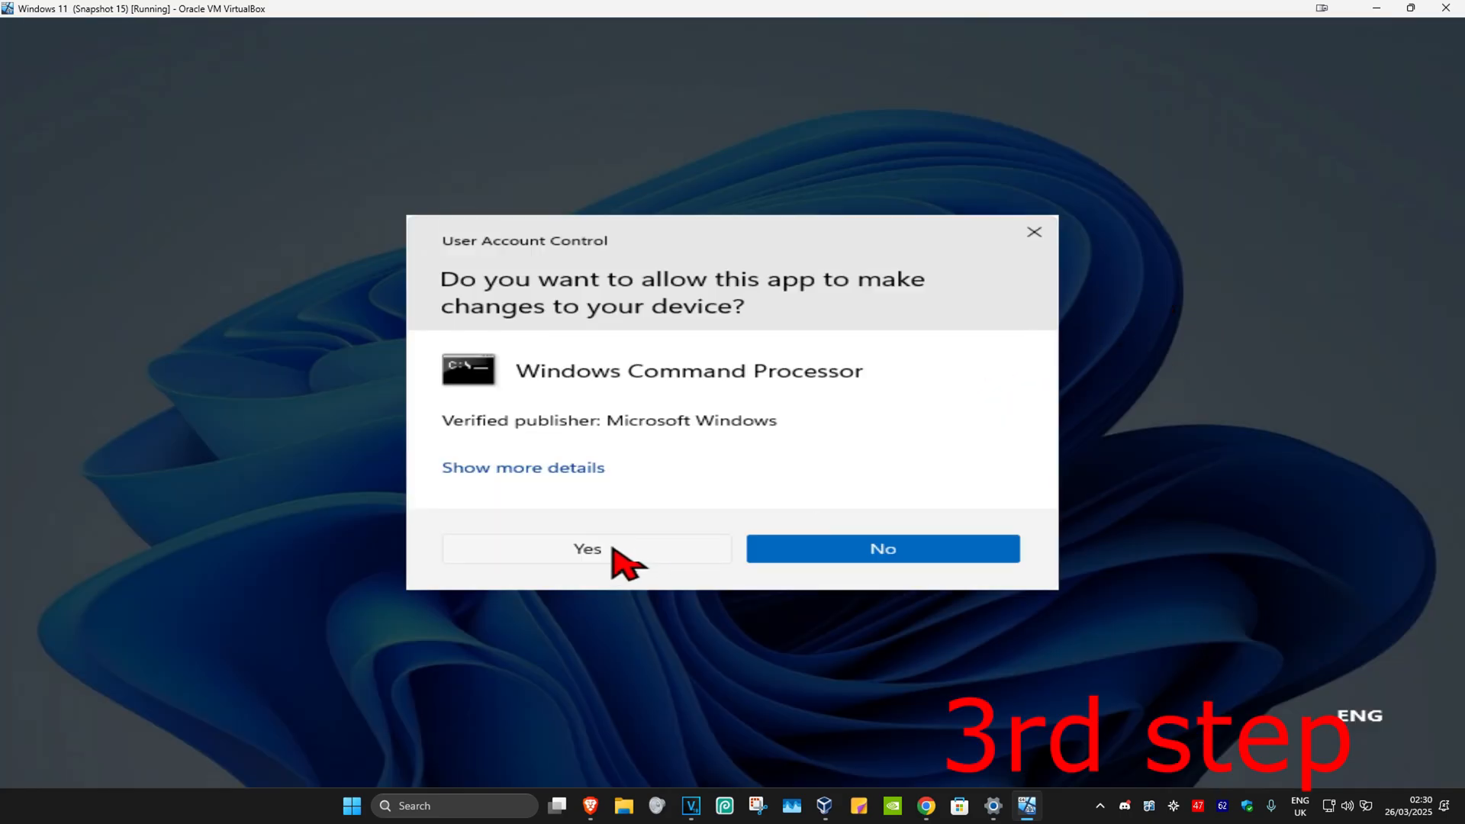
click(586, 548)
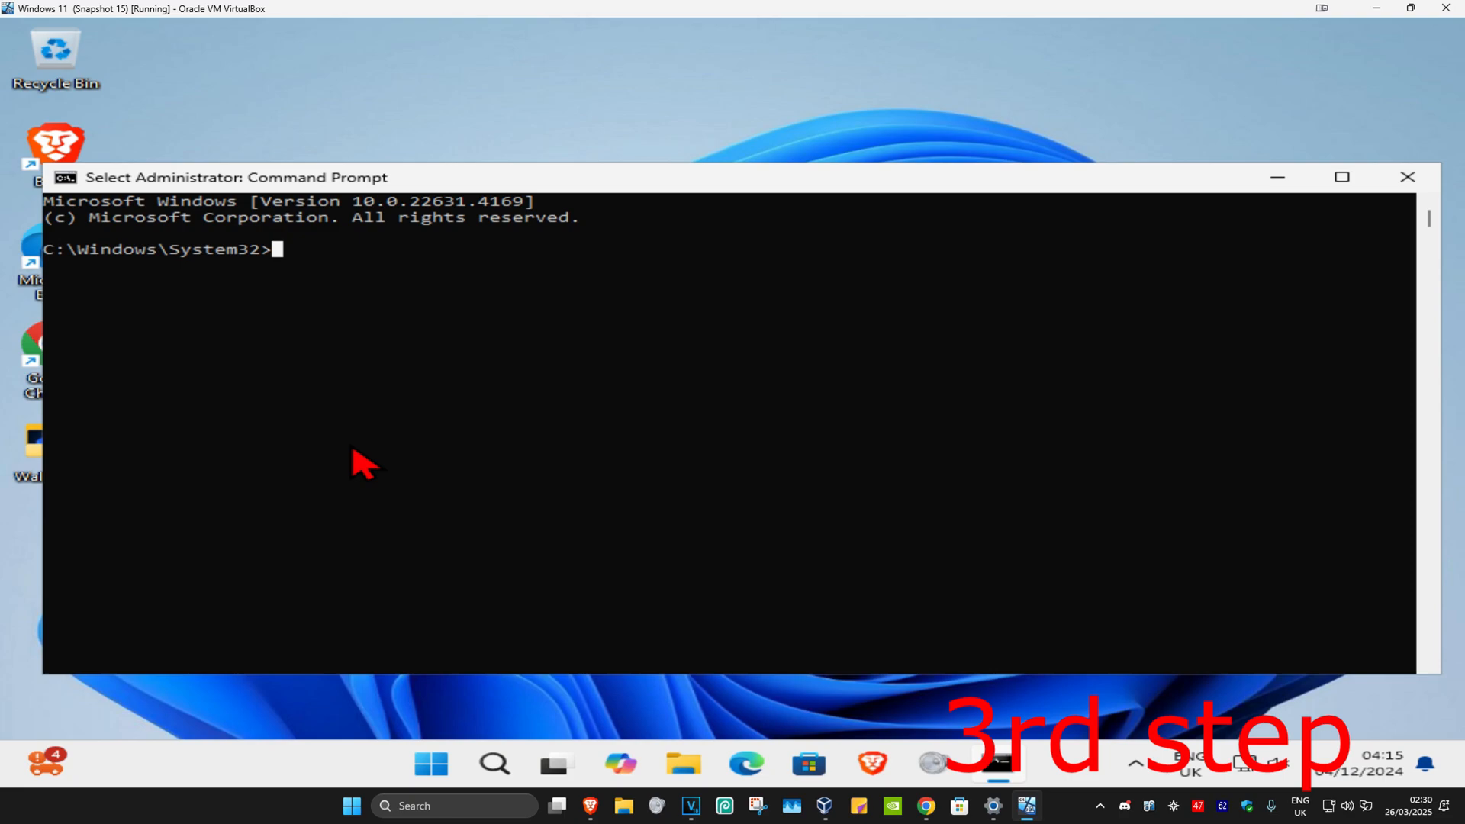
Step: Run ipconfig /flushdns and netsh winsock reset, then restart the PC
text(ipconfig)
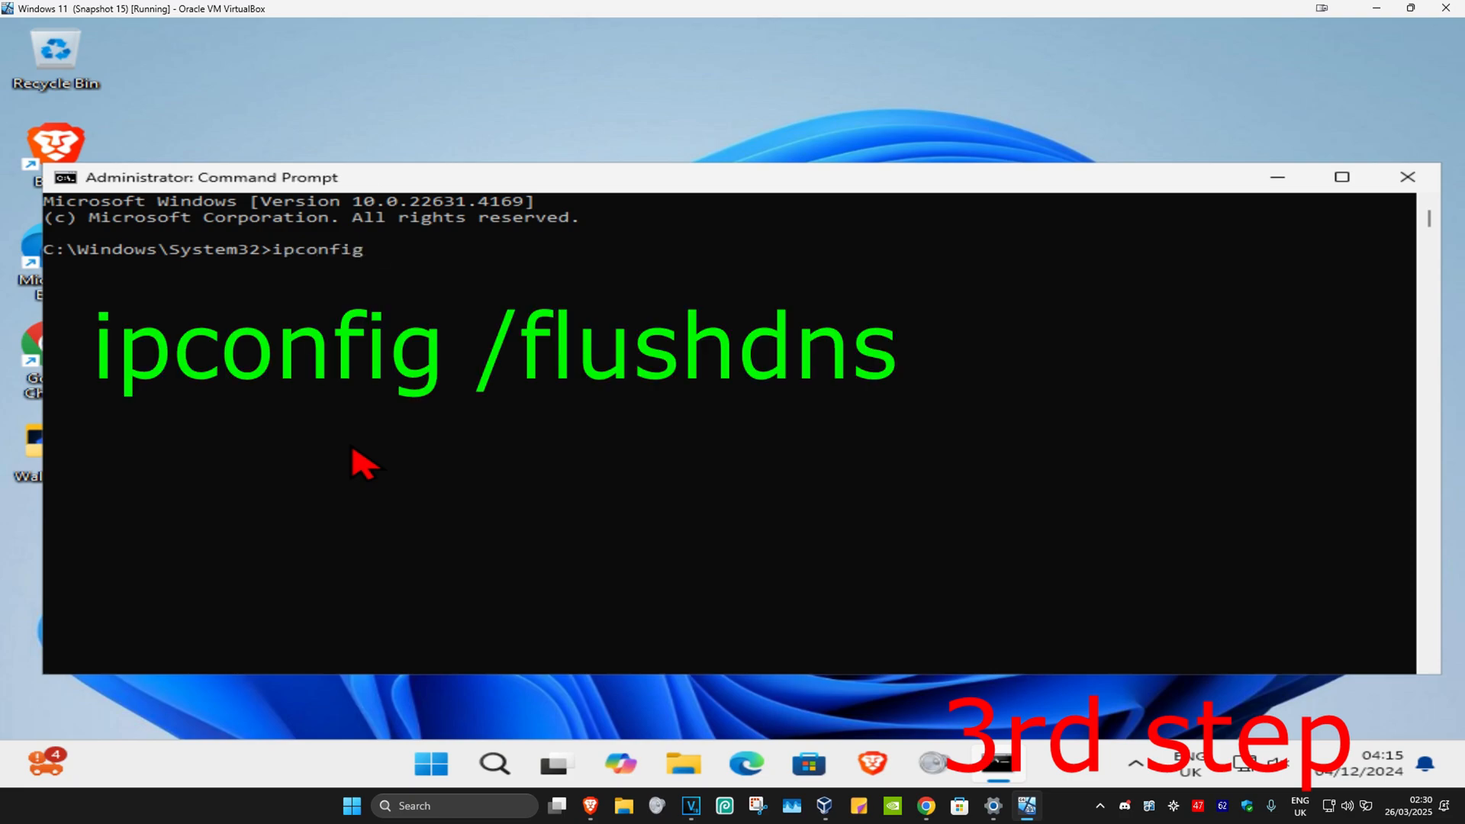
text(/flushdns)
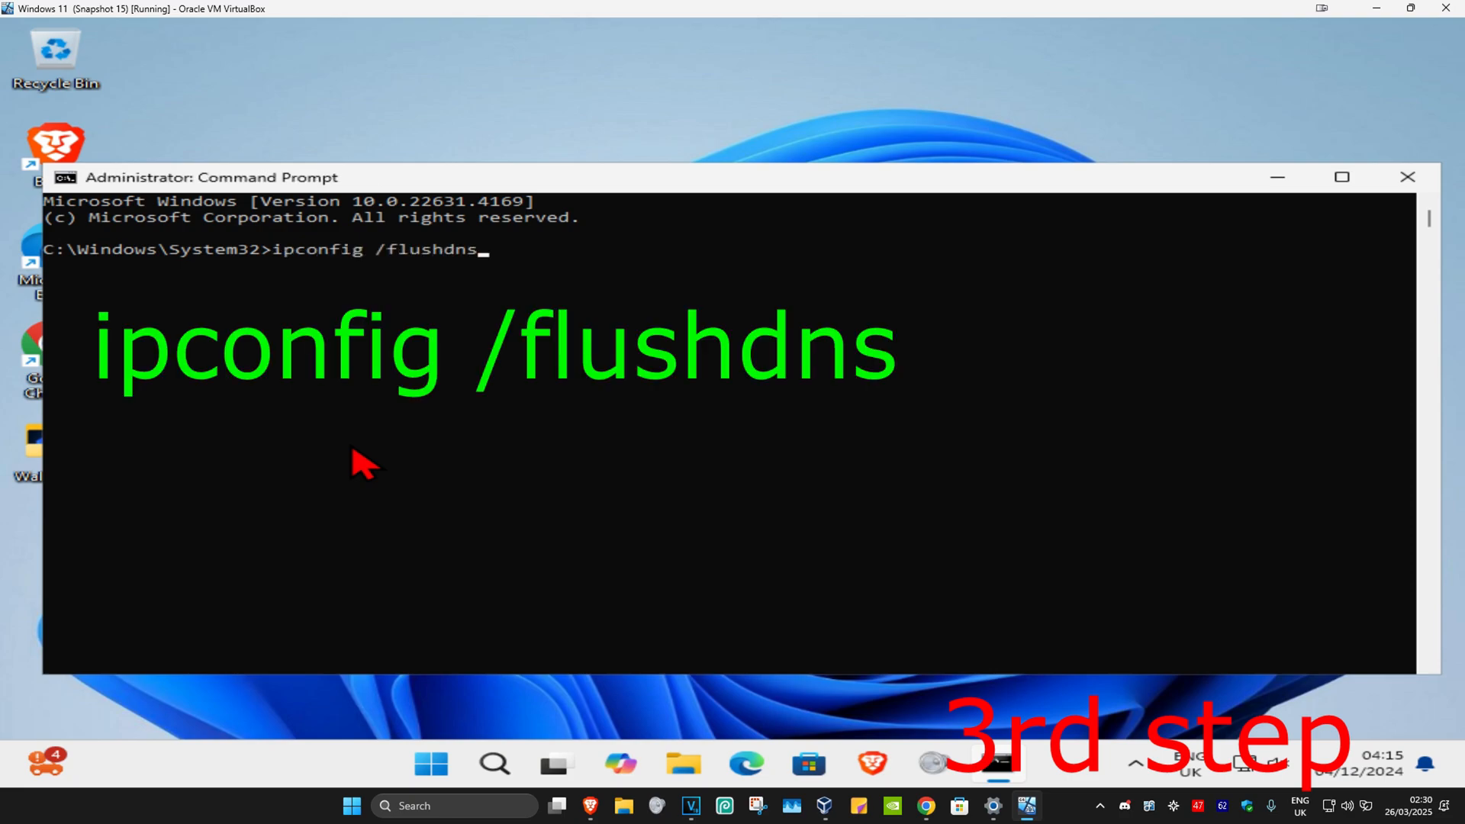
key(Enter)
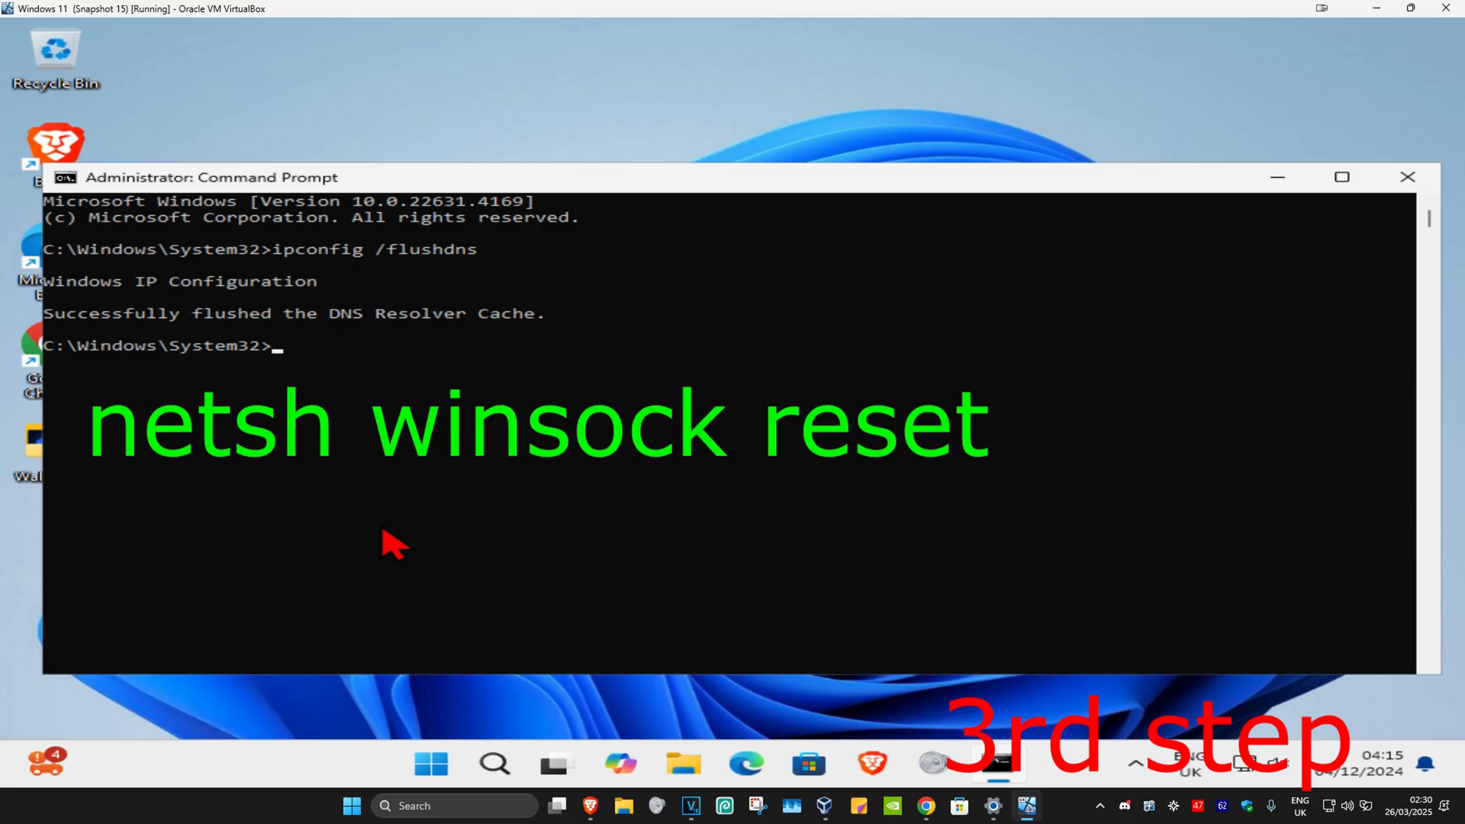
text(netsh winsock reset)
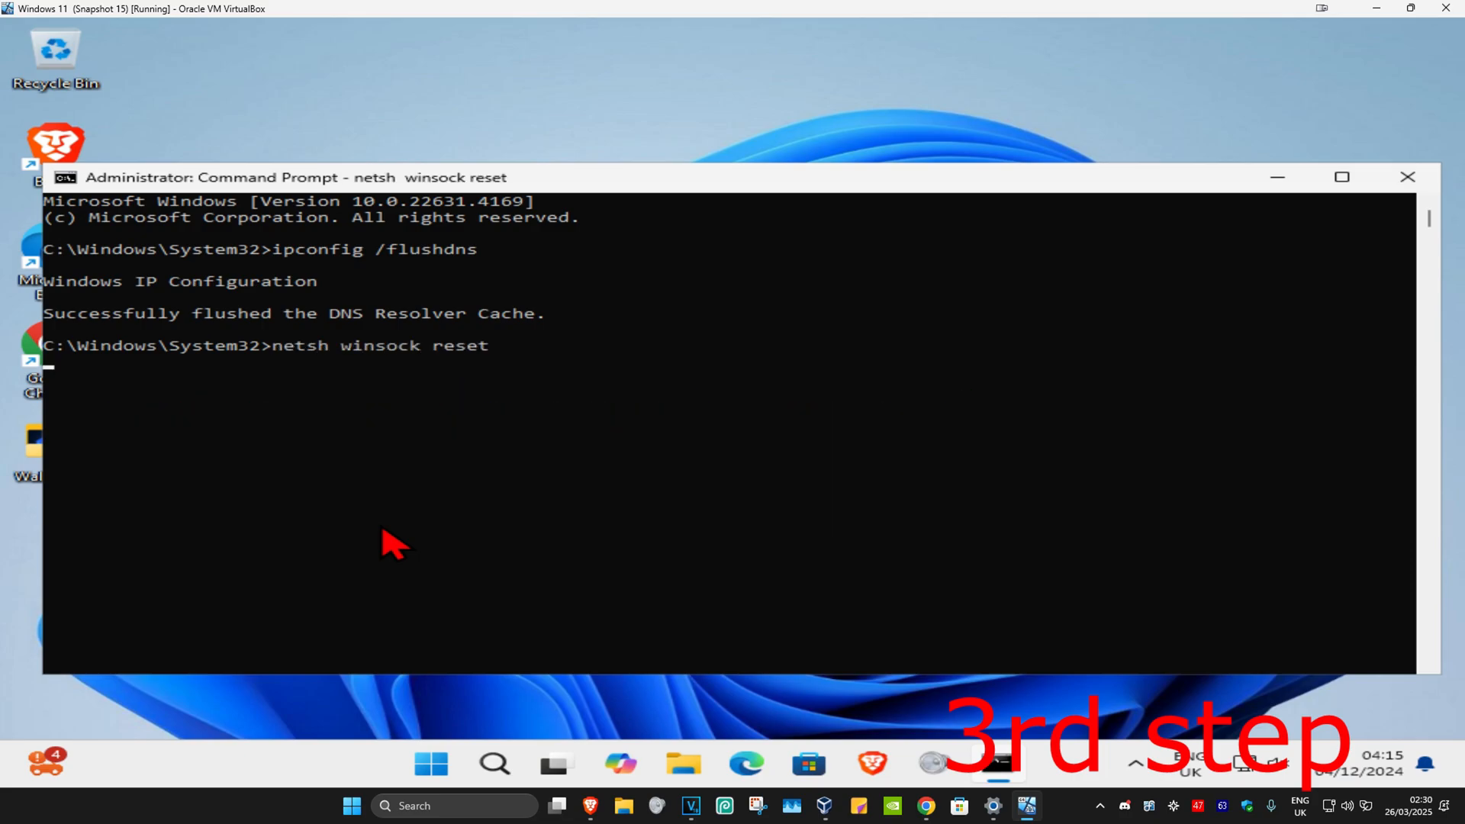
click(429, 764)
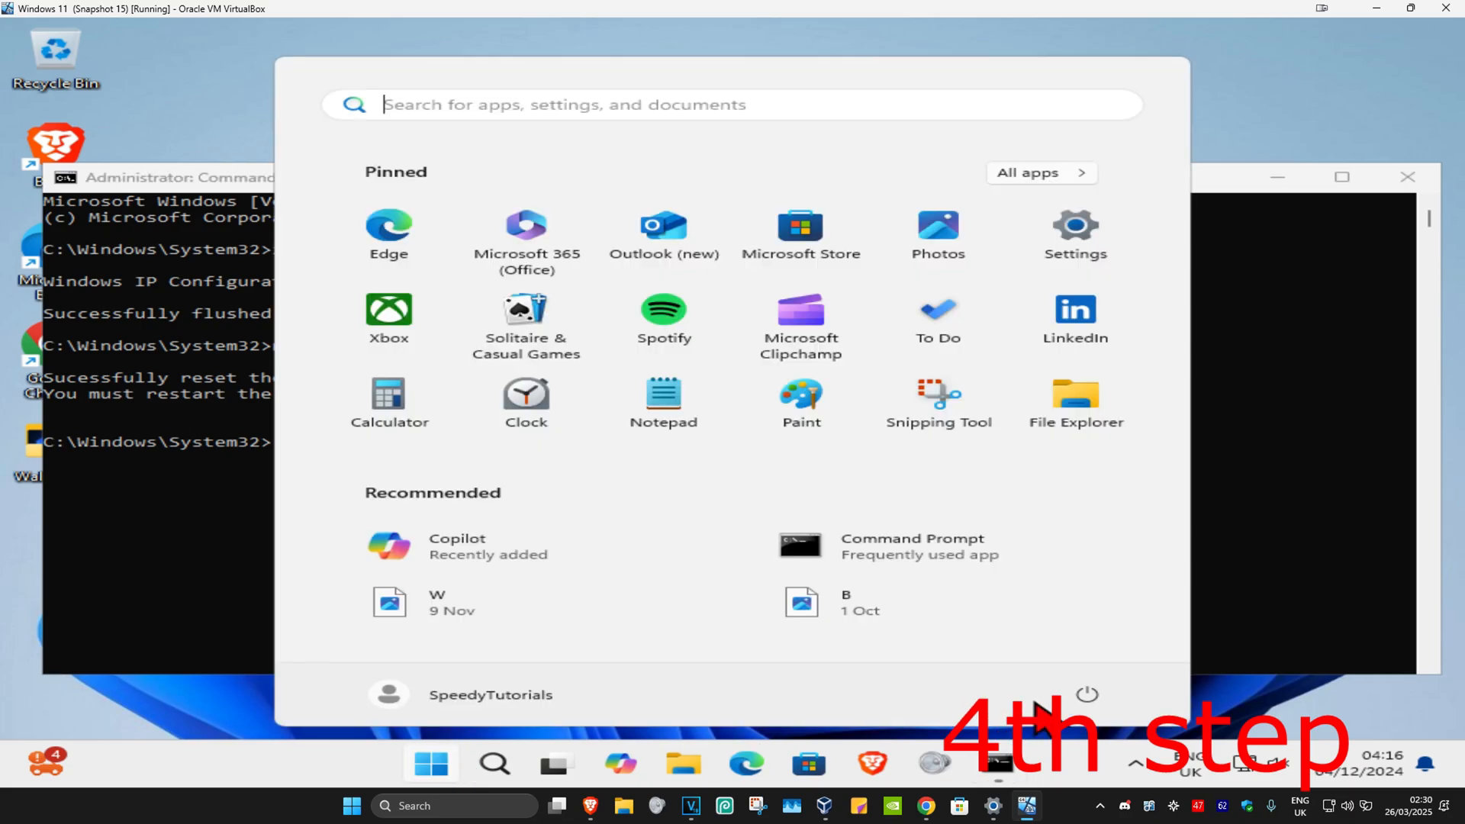